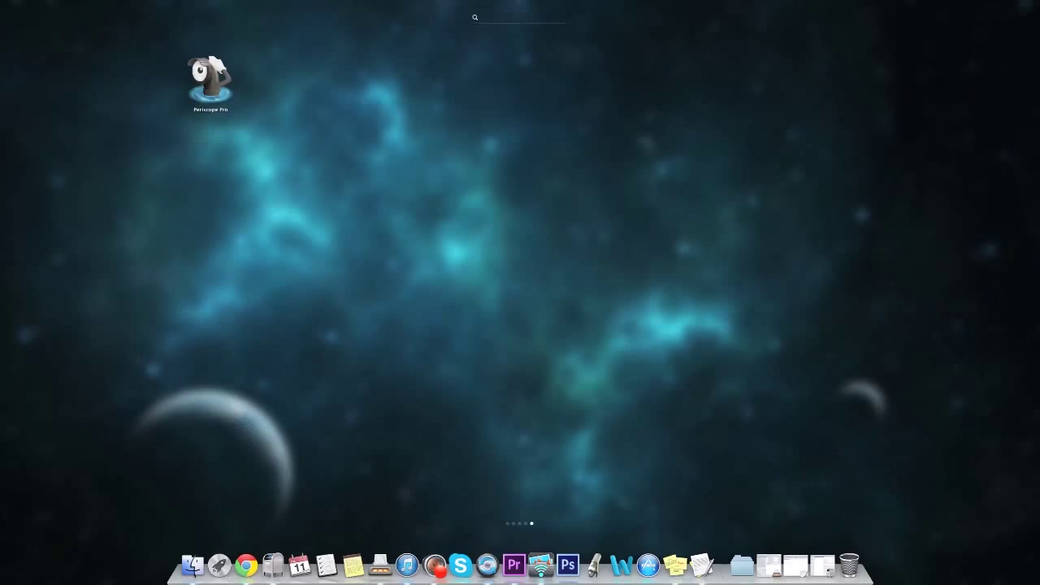
# Step: Launch Periscope Pro from its desktop icon so the preferences window appears
pyautogui.doubleClick(210, 78)
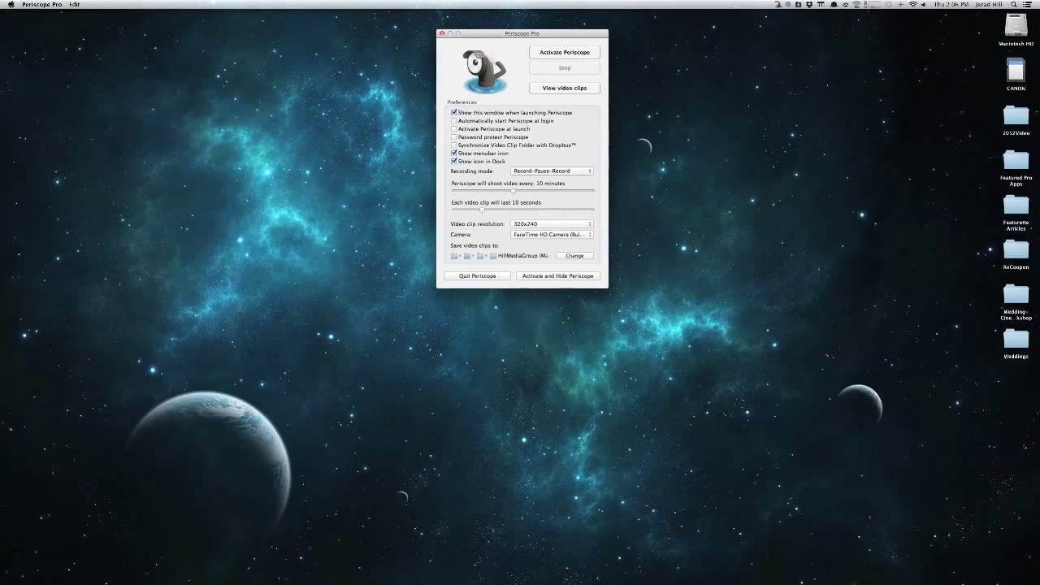
pyautogui.click(454, 153)
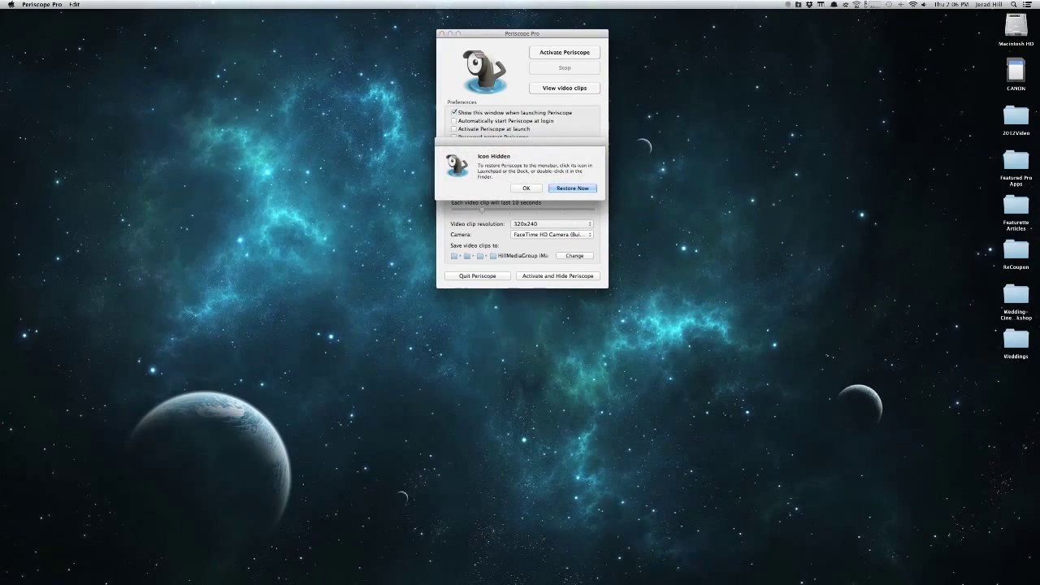
pyautogui.click(527, 188)
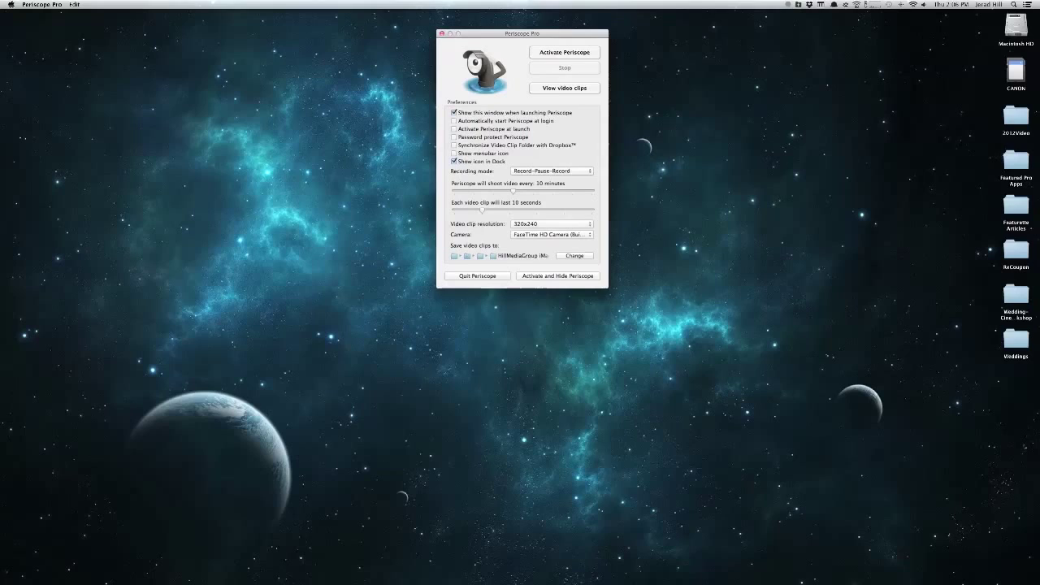
pyautogui.click(456, 152)
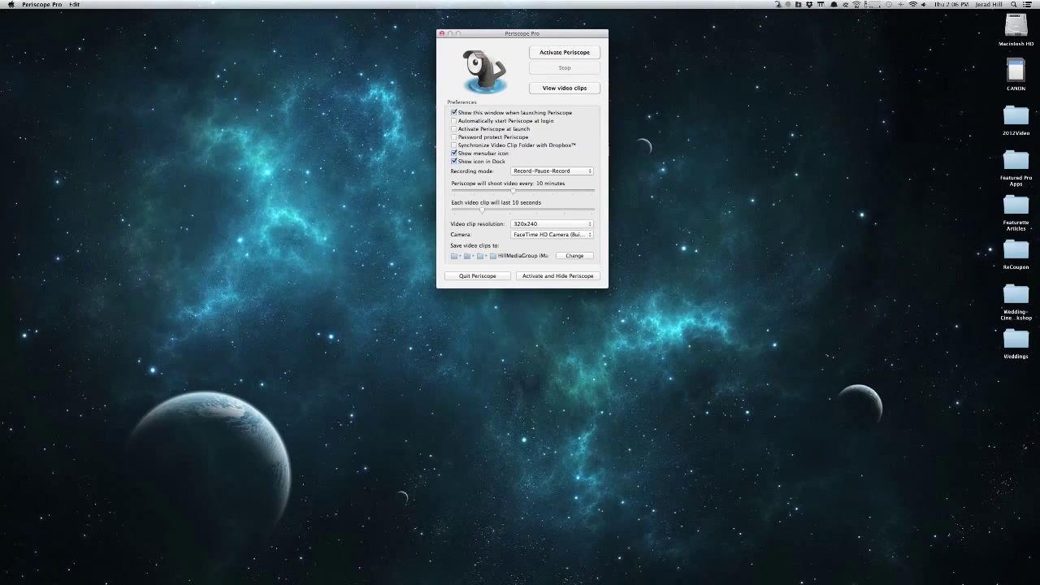
# Step: Try Motion Detection Recording, then return to Record-Pause-Record shooting every 5 minutes
pyautogui.click(551, 170)
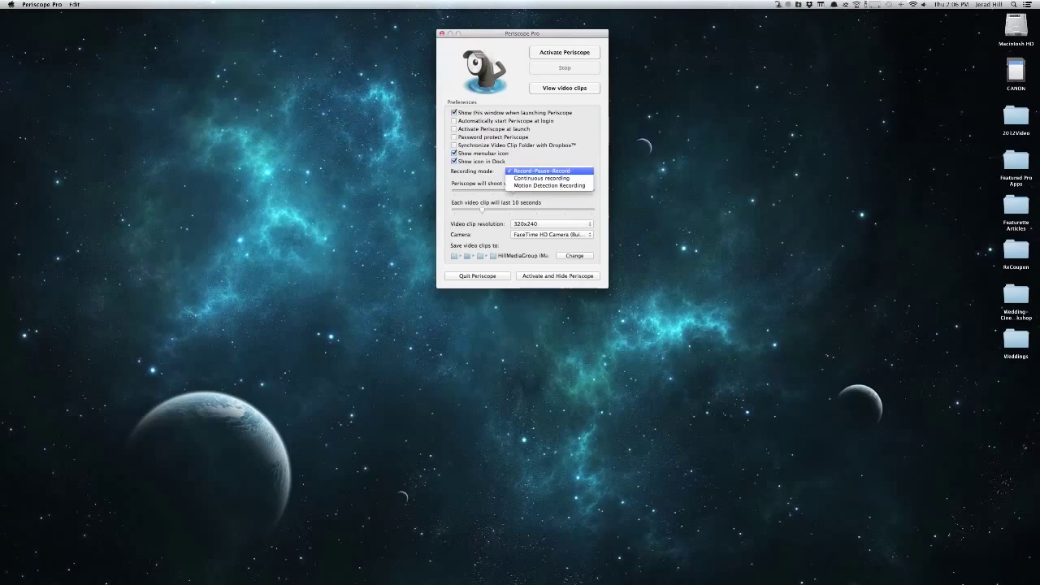
pyautogui.moveTo(549, 185)
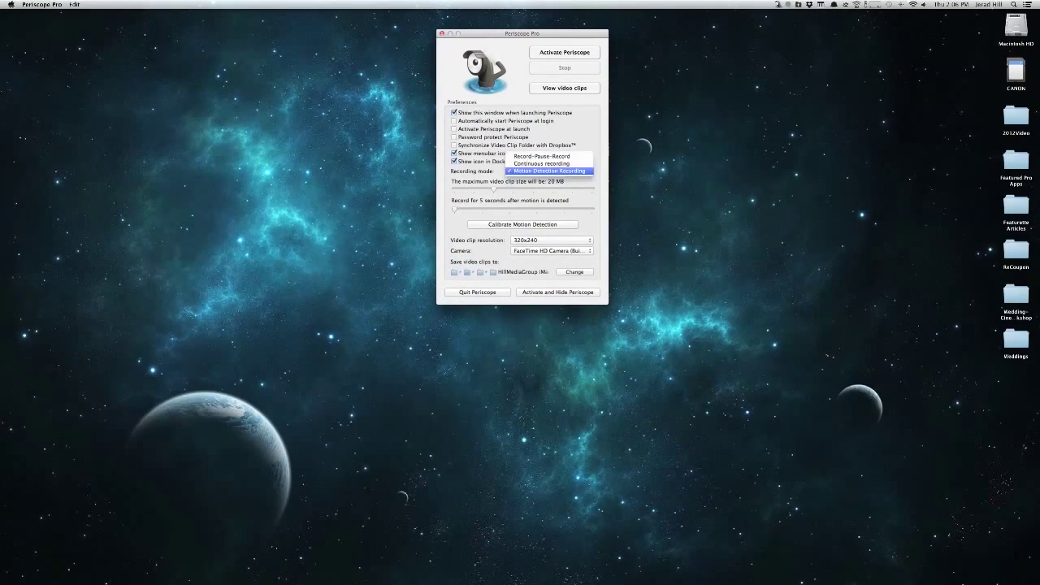
pyautogui.click(548, 171)
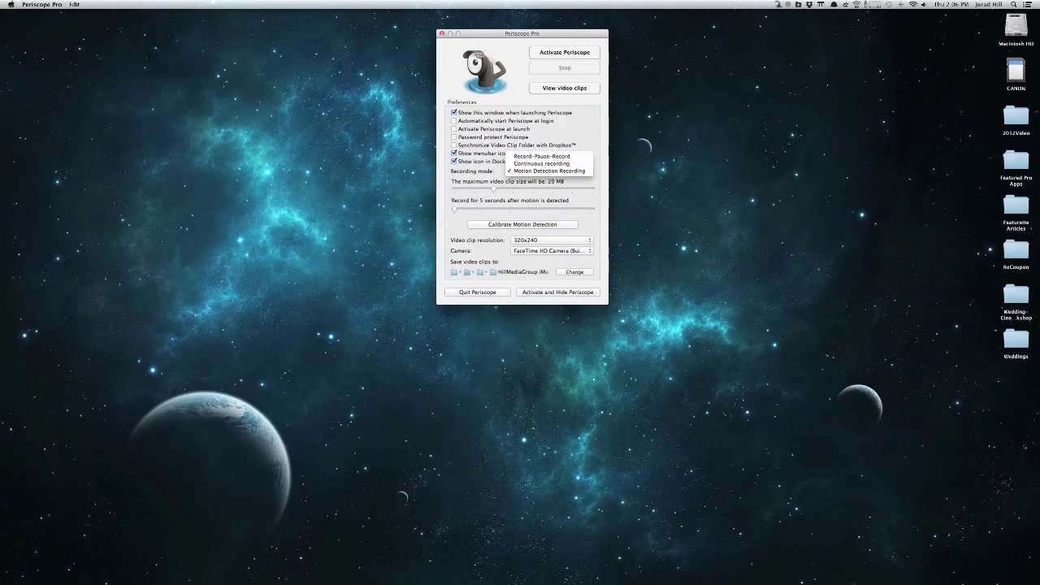
pyautogui.click(546, 171)
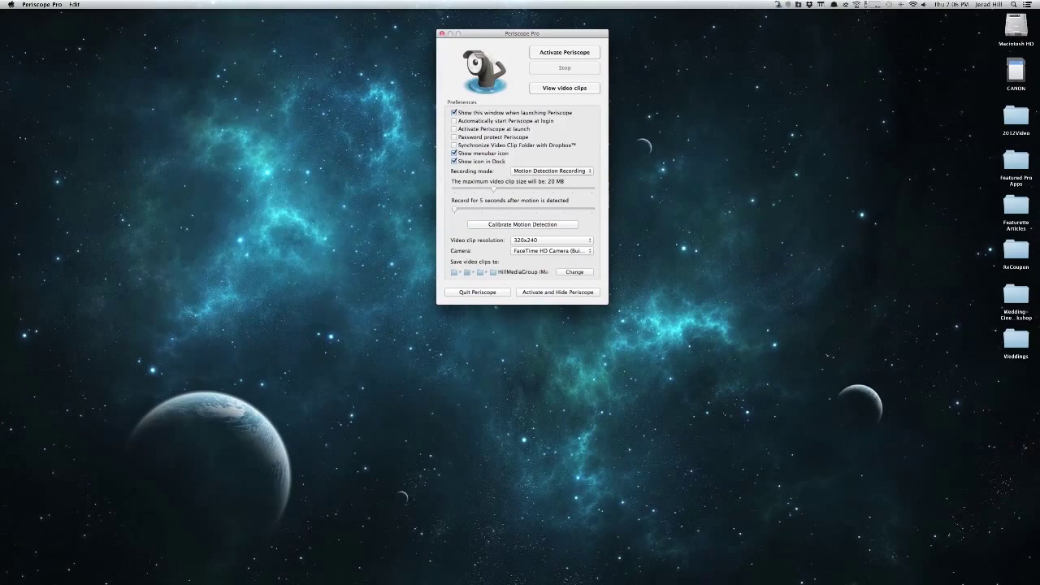
pyautogui.click(553, 171)
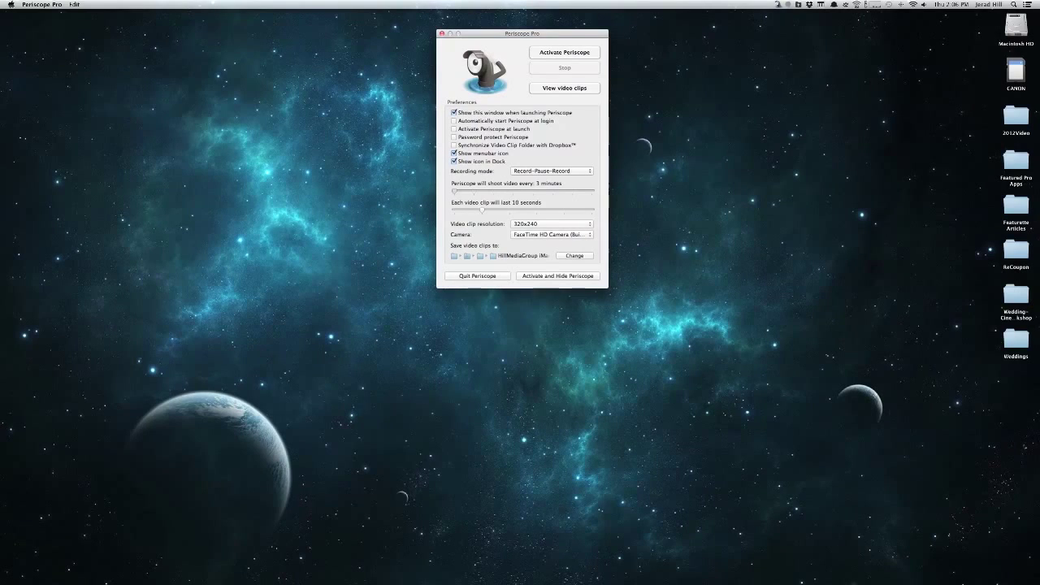
# Step: Set shooting interval to 1 minute, clip length to 10 seconds, resolution 320x240
pyautogui.moveTo(504, 182); pyautogui.dragTo(458, 182)
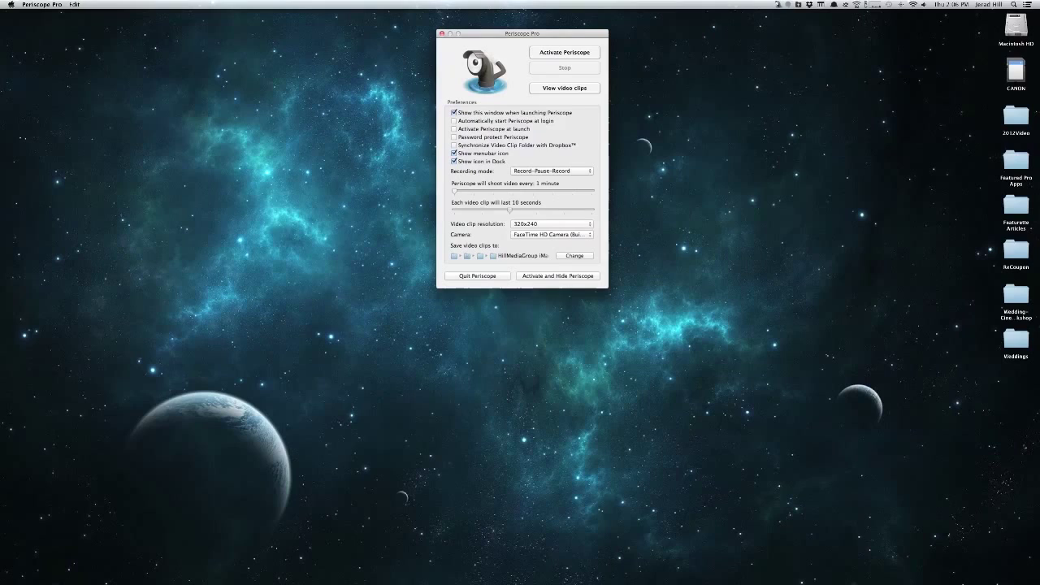
pyautogui.moveTo(523, 210); pyautogui.dragTo(475, 210)
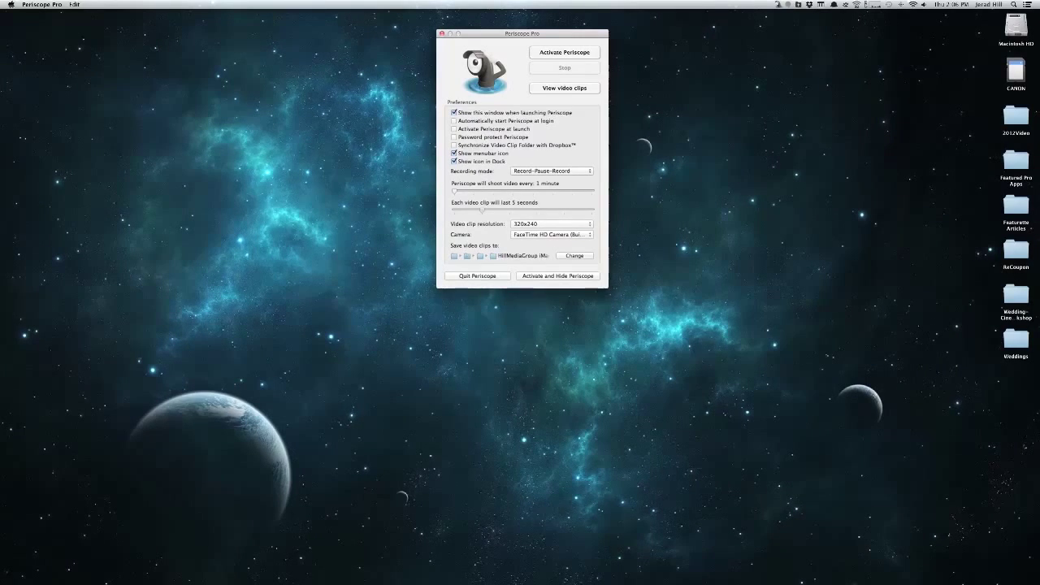
pyautogui.moveTo(447, 209); pyautogui.dragTo(484, 209)
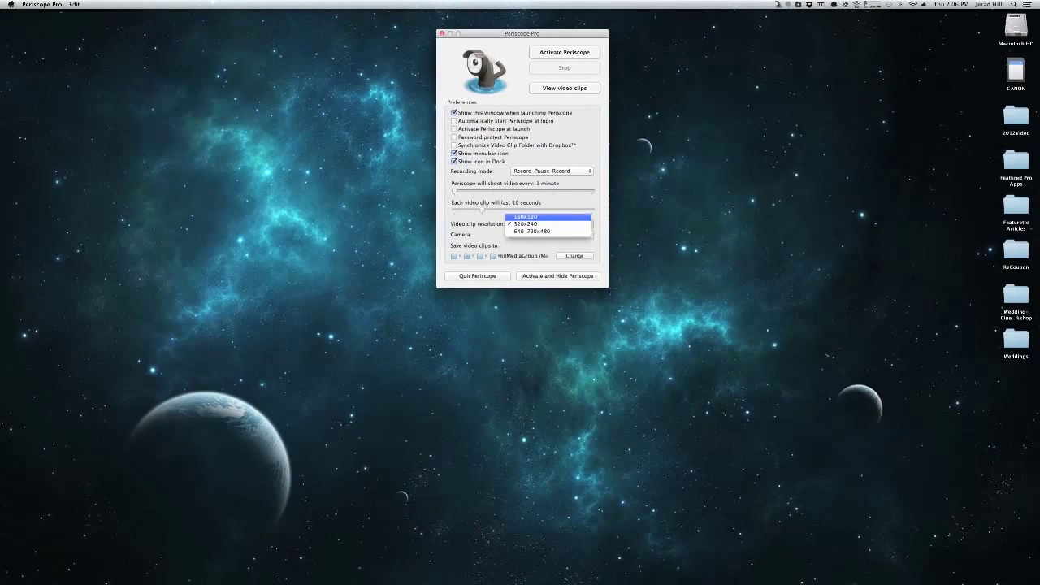
pyautogui.moveTo(528, 224)
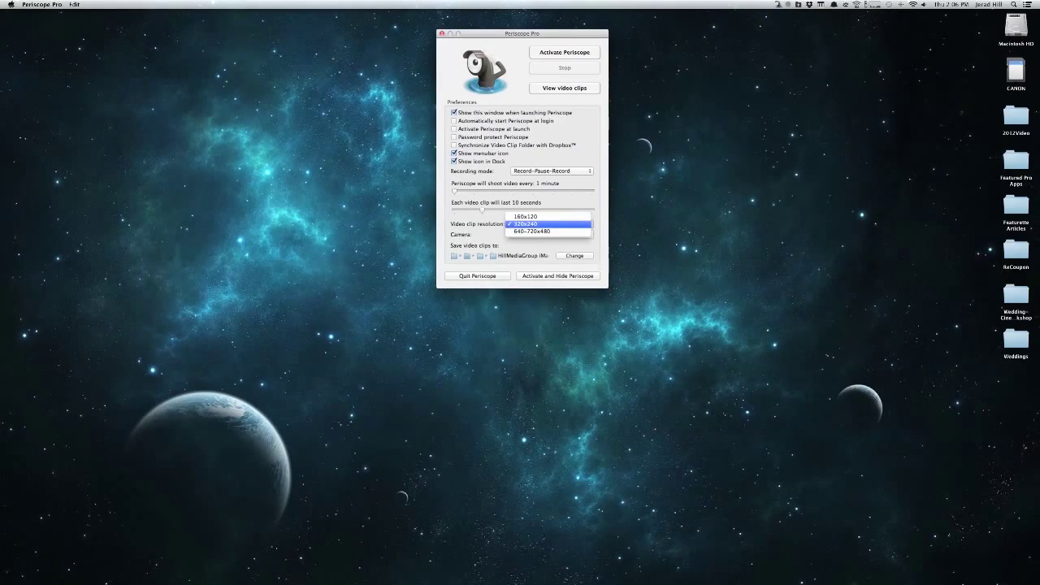
pyautogui.moveTo(548, 231)
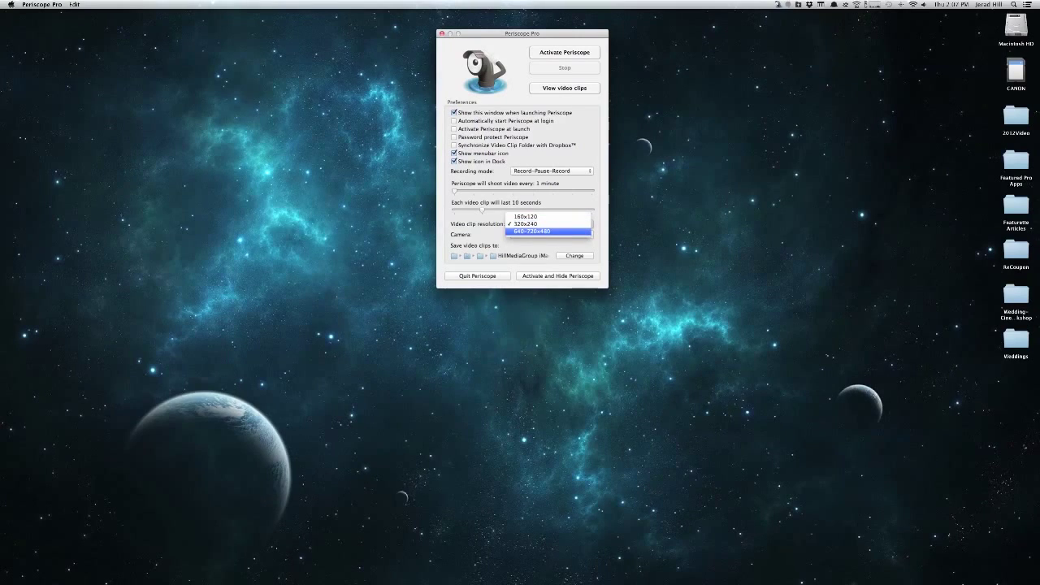
pyautogui.click(550, 224)
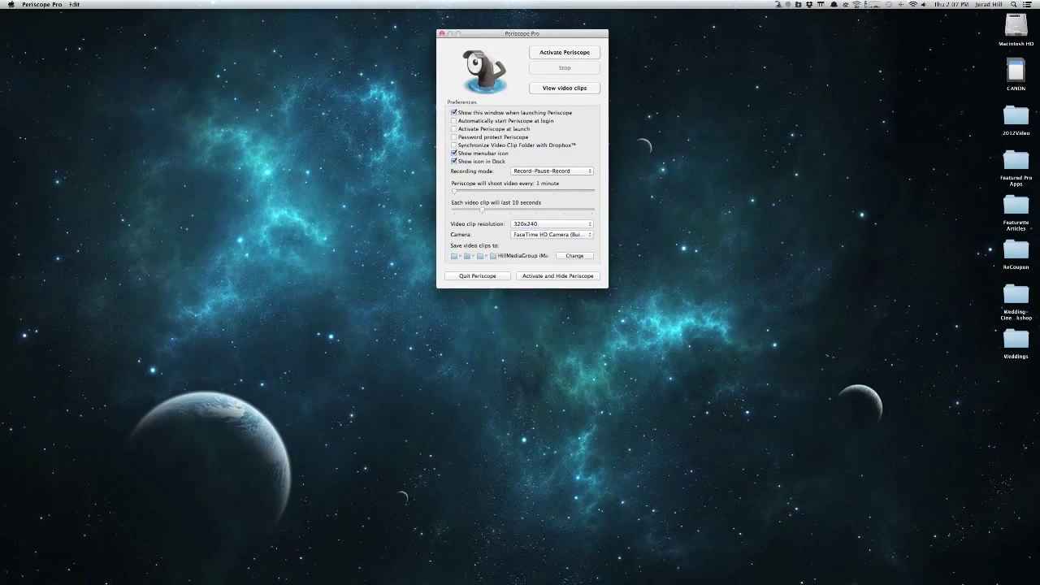
# Step: Bring up the Recording mode choices with Record-Pause-Record still current
pyautogui.click(558, 276)
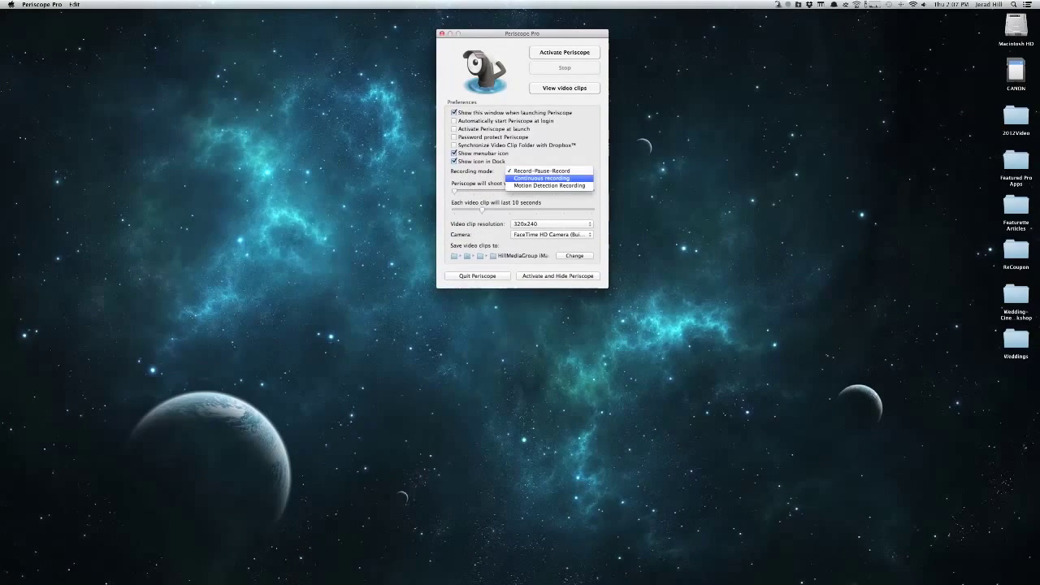
# Step: Choose Continuous recording, activate Periscope, acknowledge the notice, then stop and view clips
pyautogui.click(542, 177)
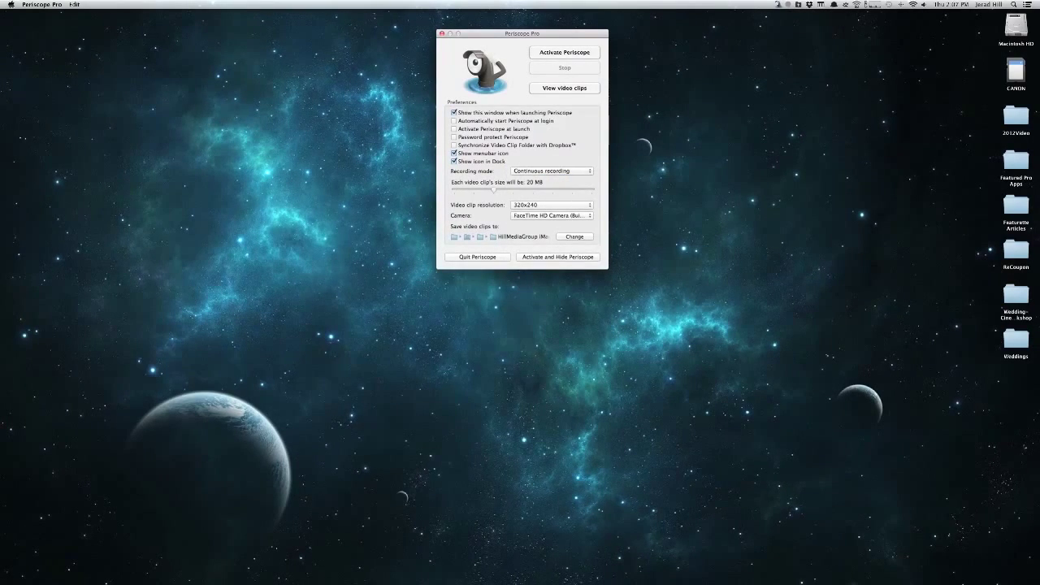
pyautogui.click(564, 52)
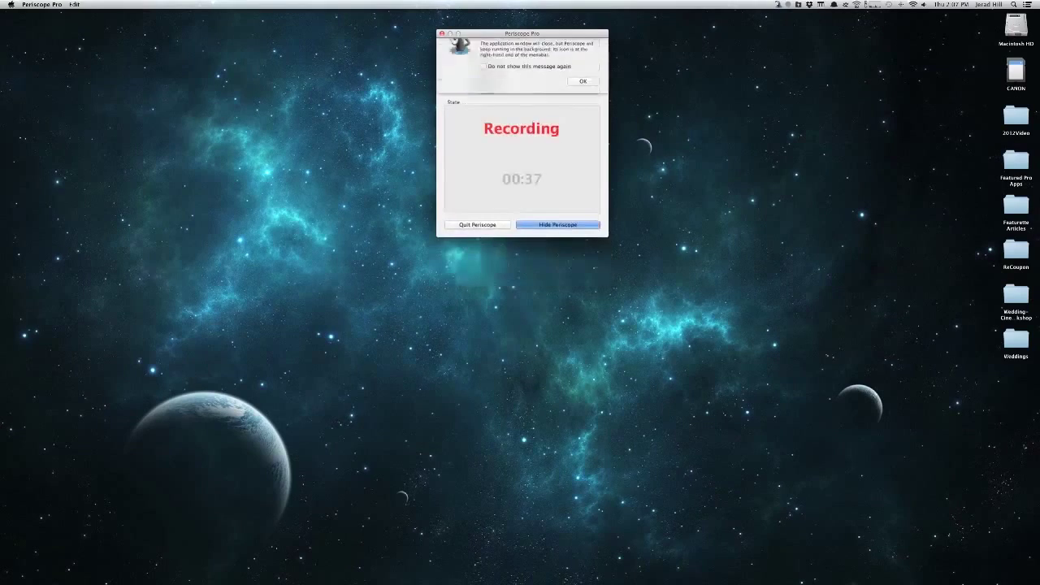
pyautogui.click(556, 224)
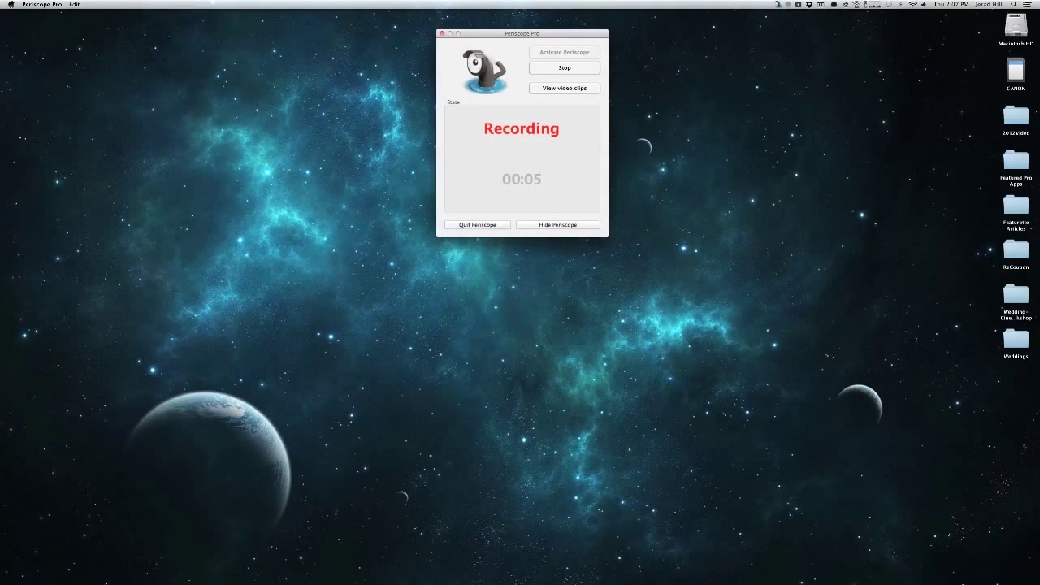
pyautogui.click(562, 68)
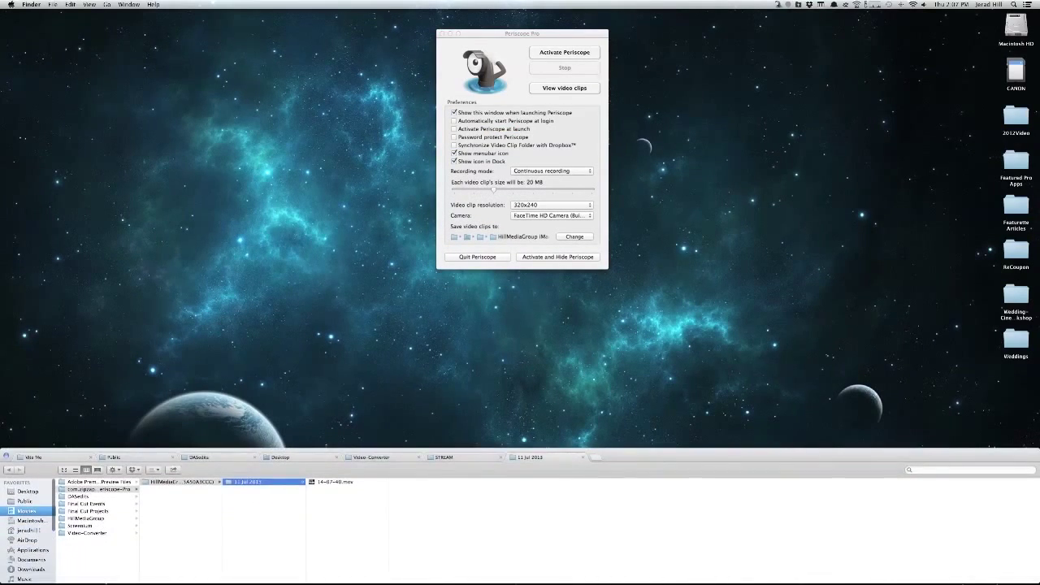
# Step: Close the Finder clips folder and keep Continuous recording as the mode
pyautogui.click(341, 481)
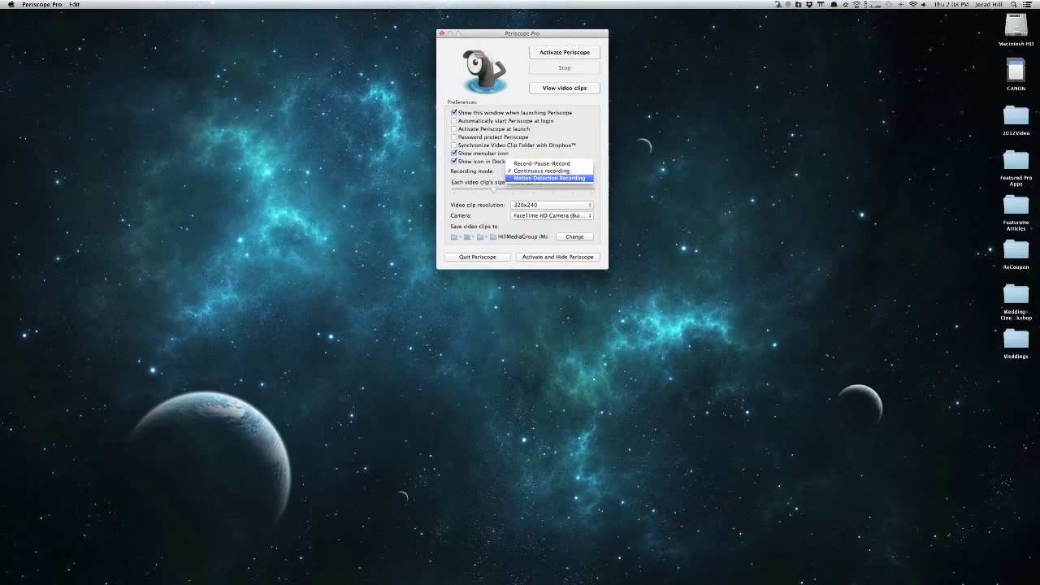
pyautogui.click(540, 171)
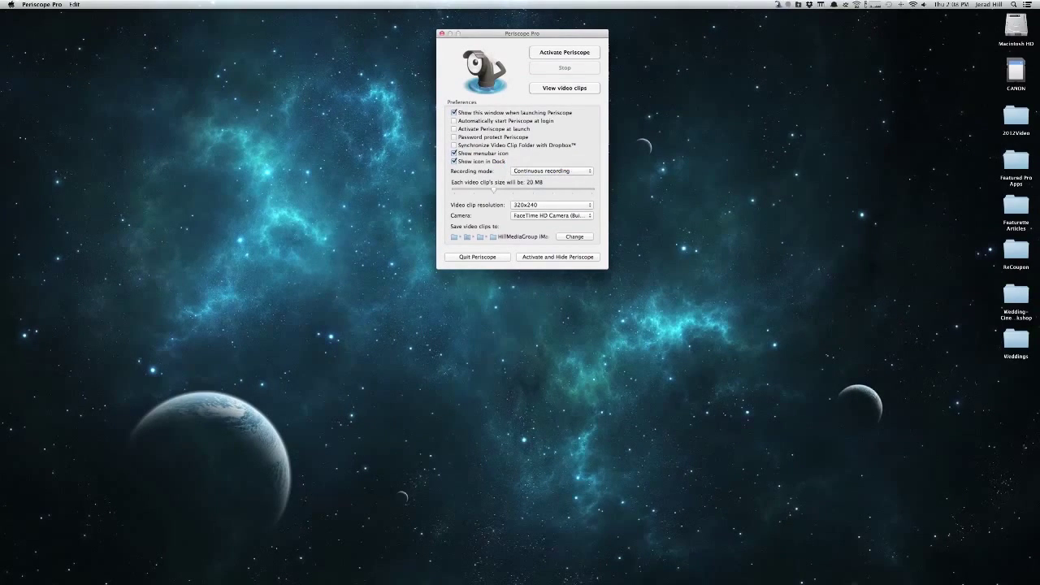